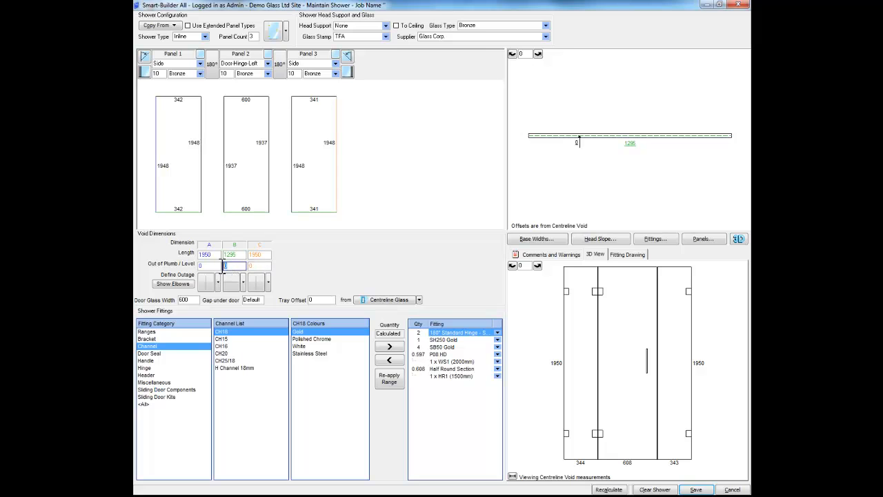
Enter 10 mm in the Out of Plumb / Level field under Void Dimensions.
{"action": "type", "text": "10"}
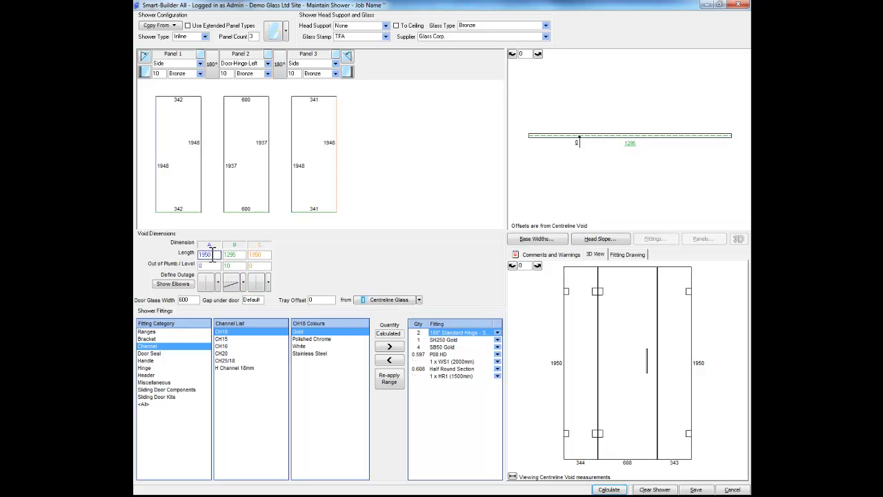
Run Calculate so the three panel heights step down with the base slope.
{"action": "left_click", "coordinate": [256, 254]}
{"action": "type", "text": "1940"}
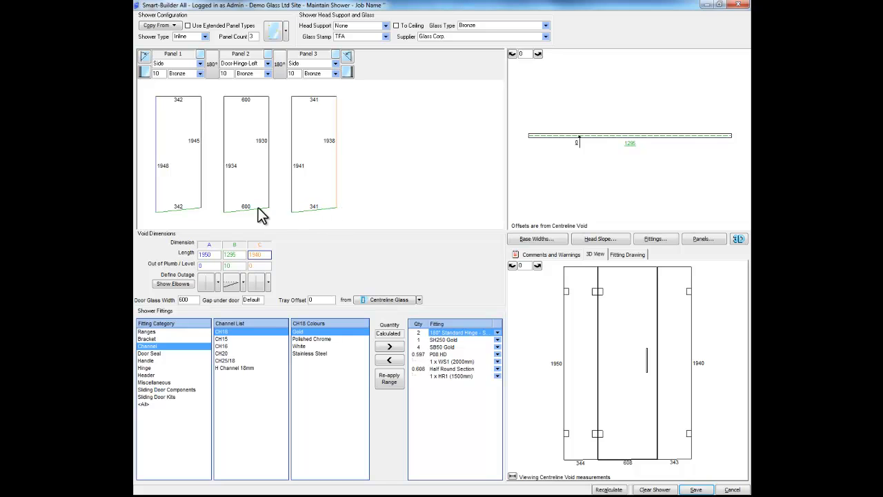
{"action": "mouse_move", "coordinate": [296, 209]}
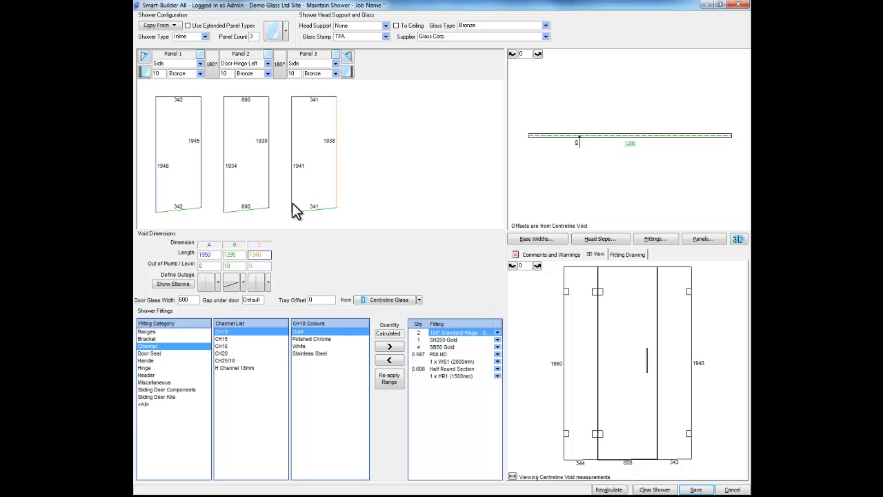